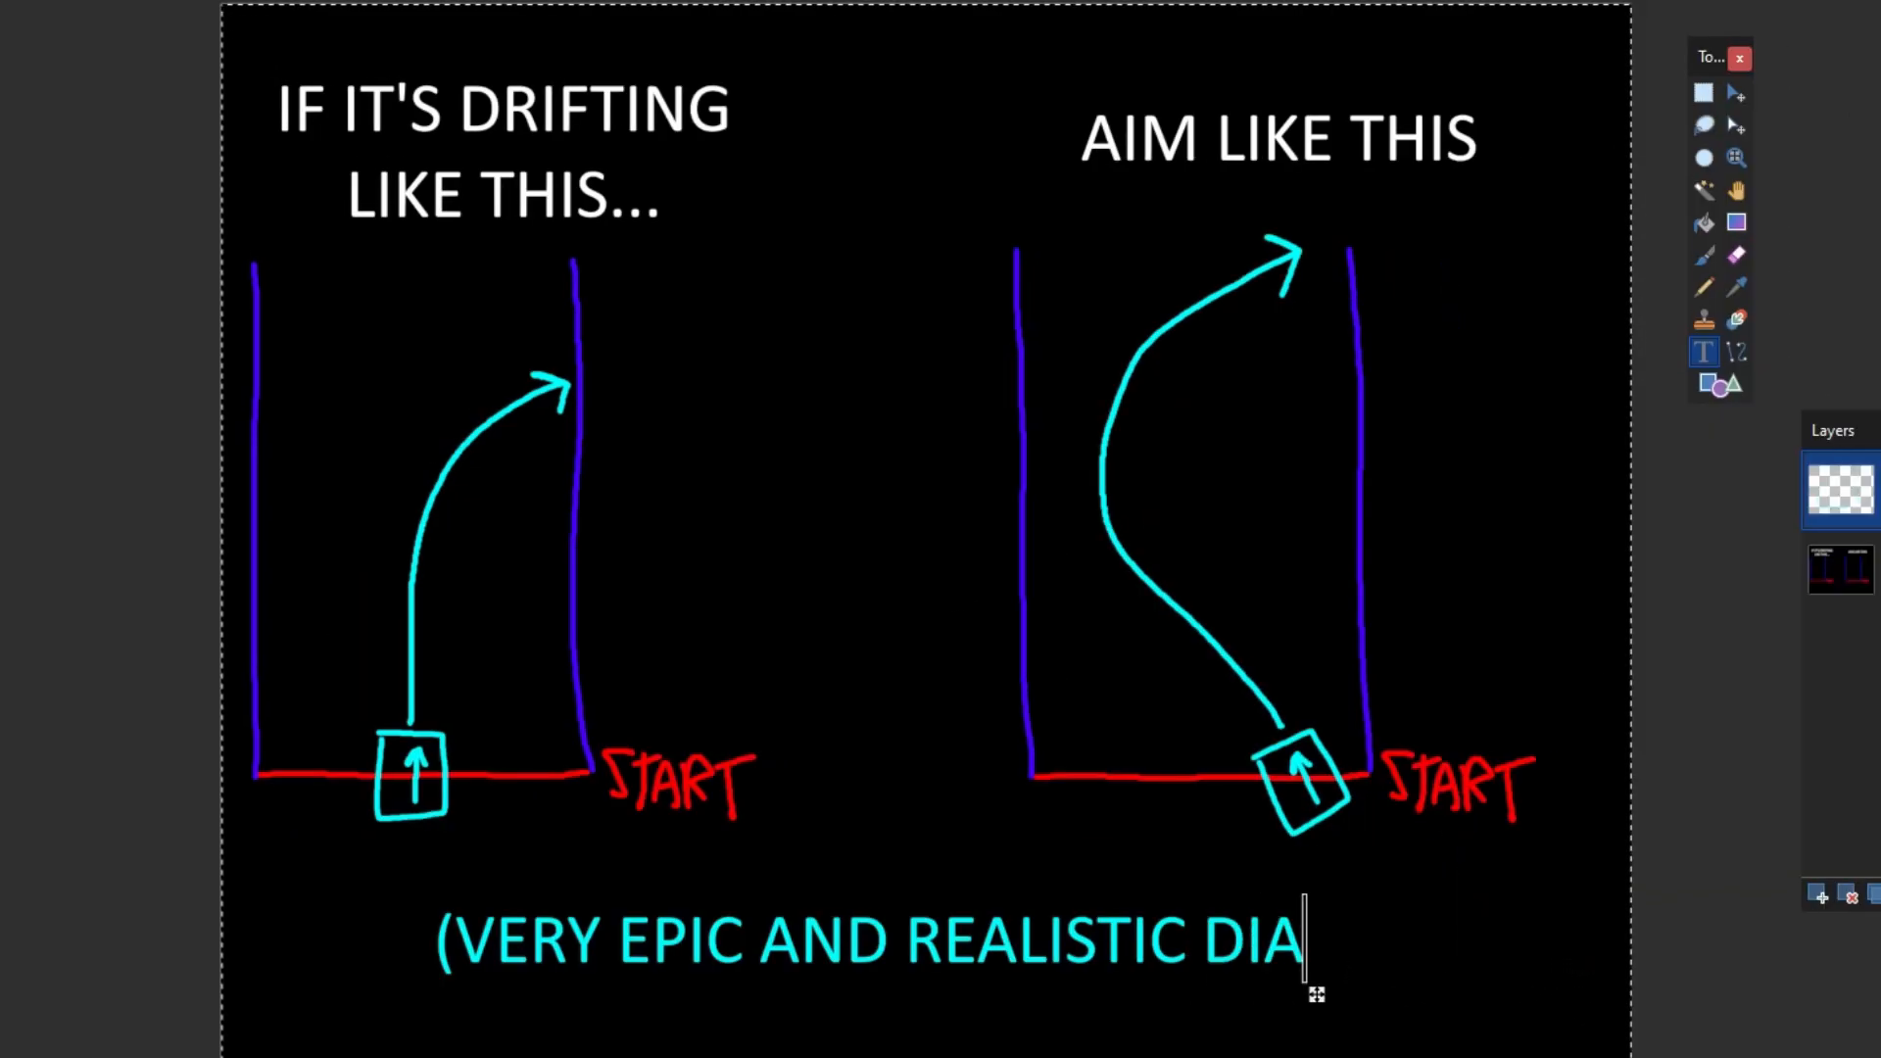
type("GRAM)")
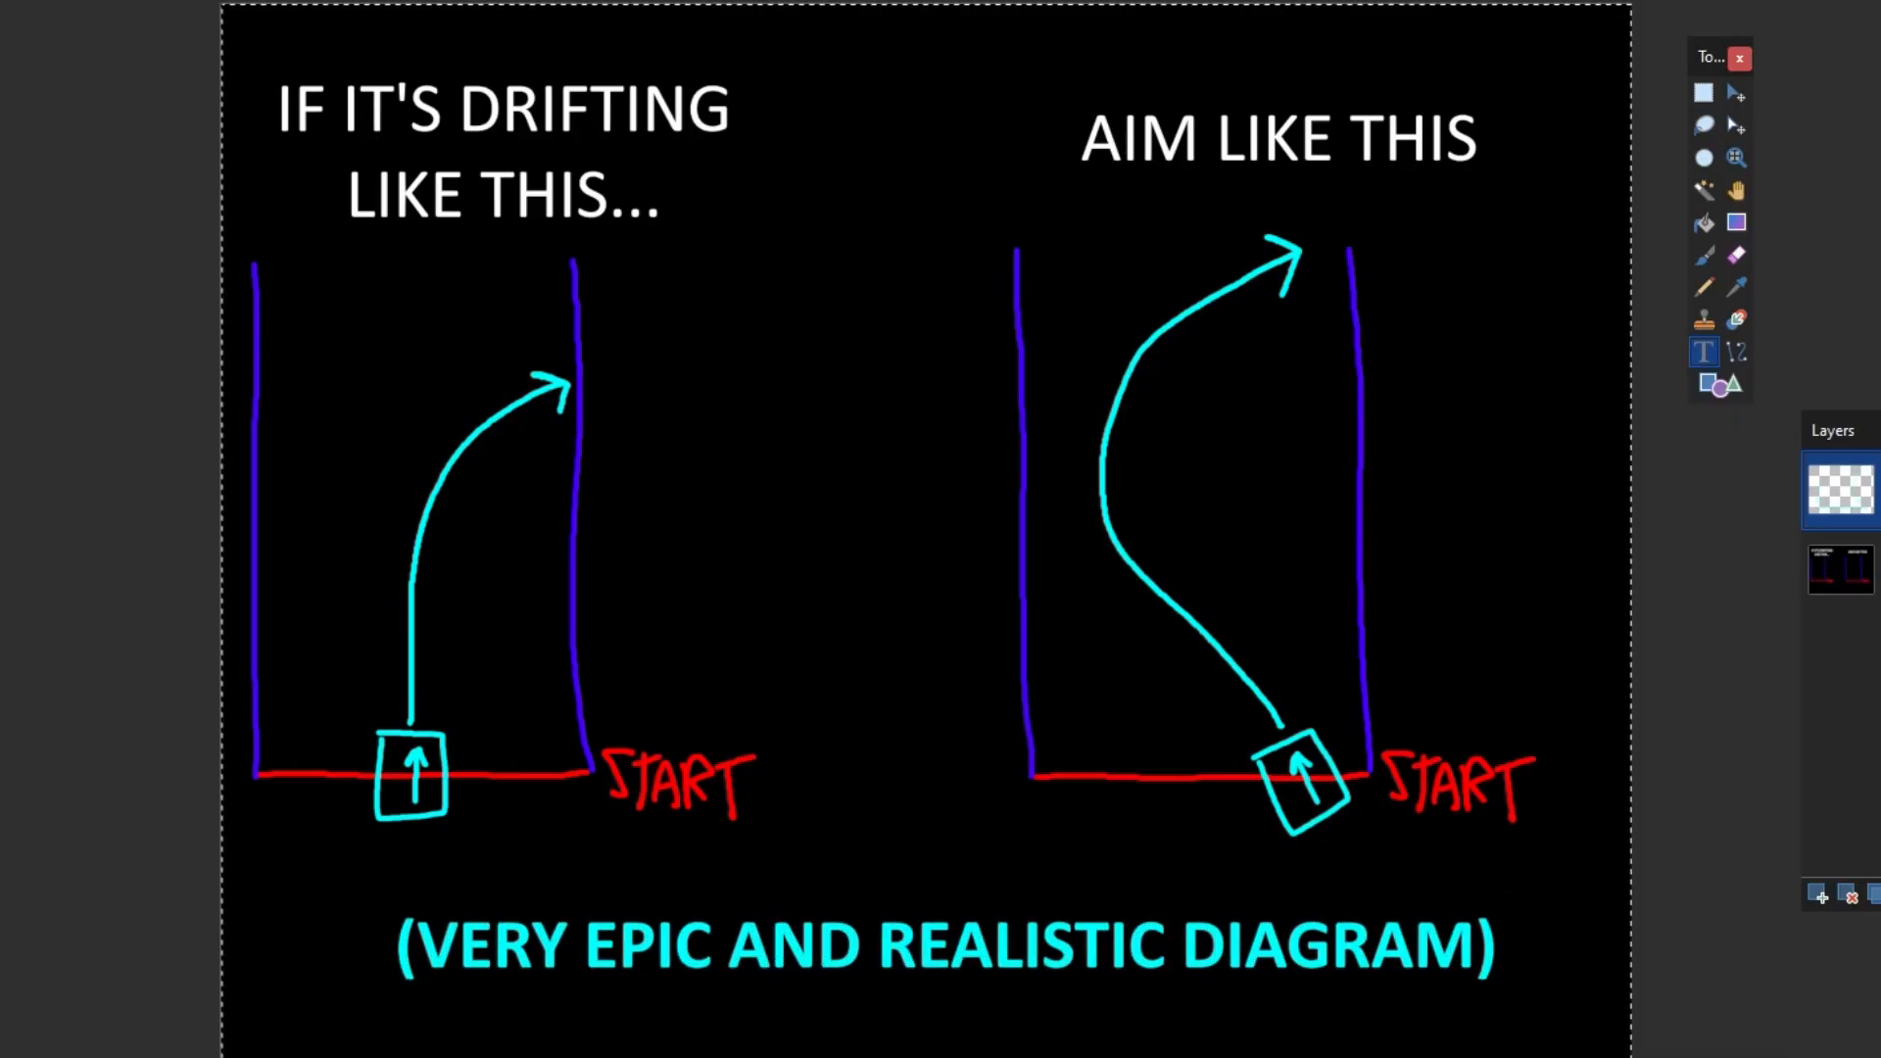